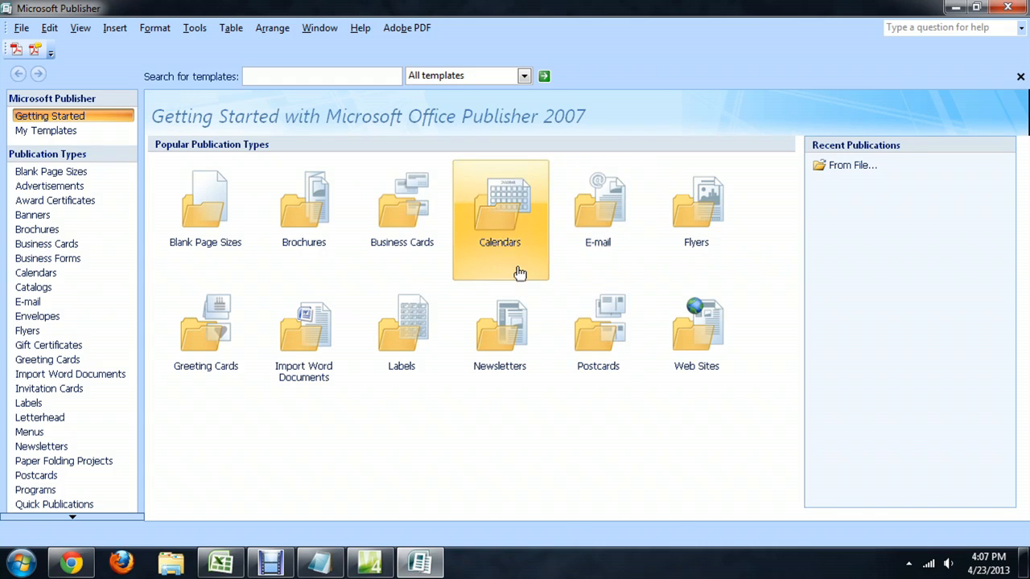
mouse_move(599, 345)
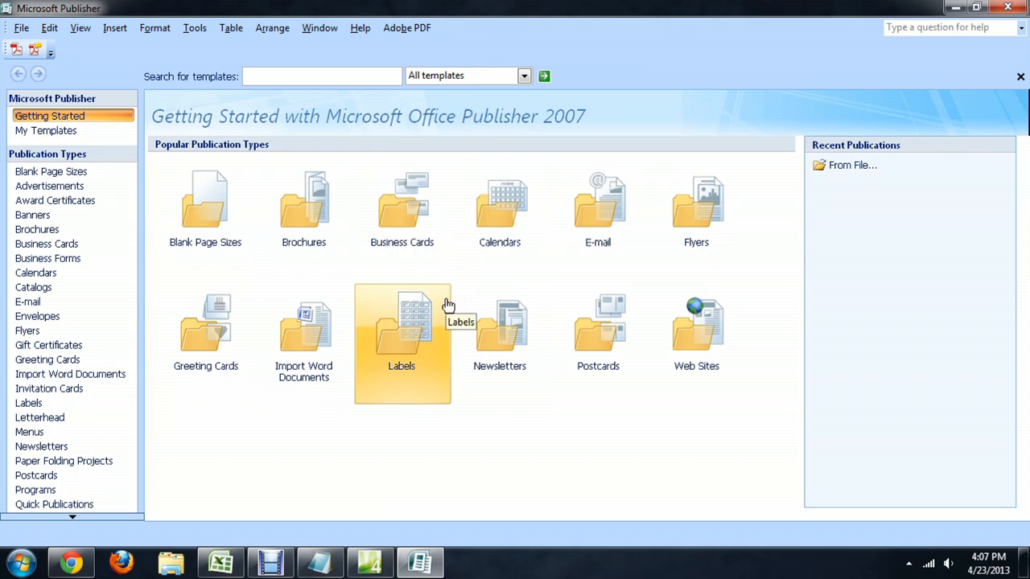
mouse_move(695, 338)
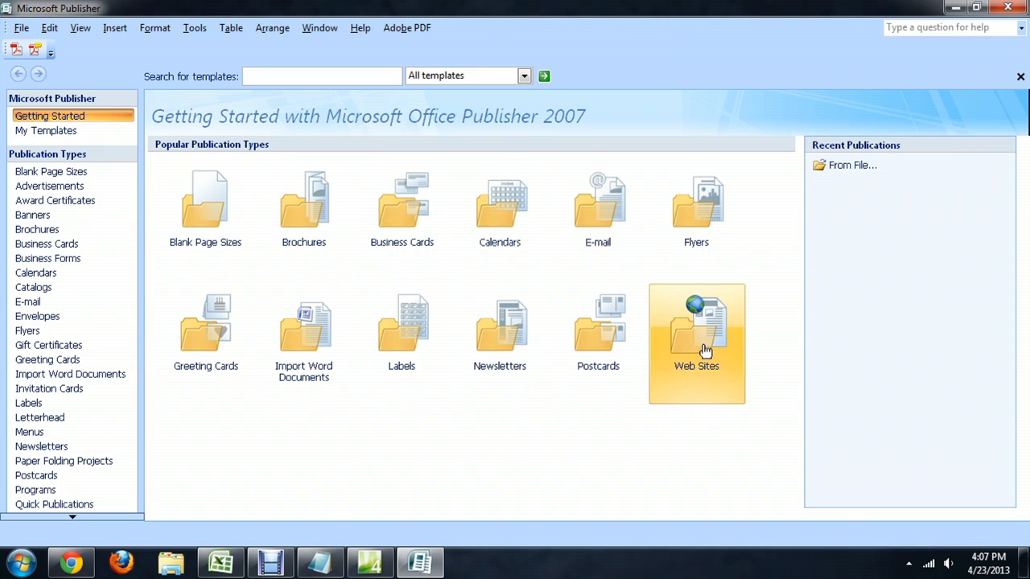
- Show the Web Sites templates and select the Arrows design under Newer Designs
left_click(695, 344)
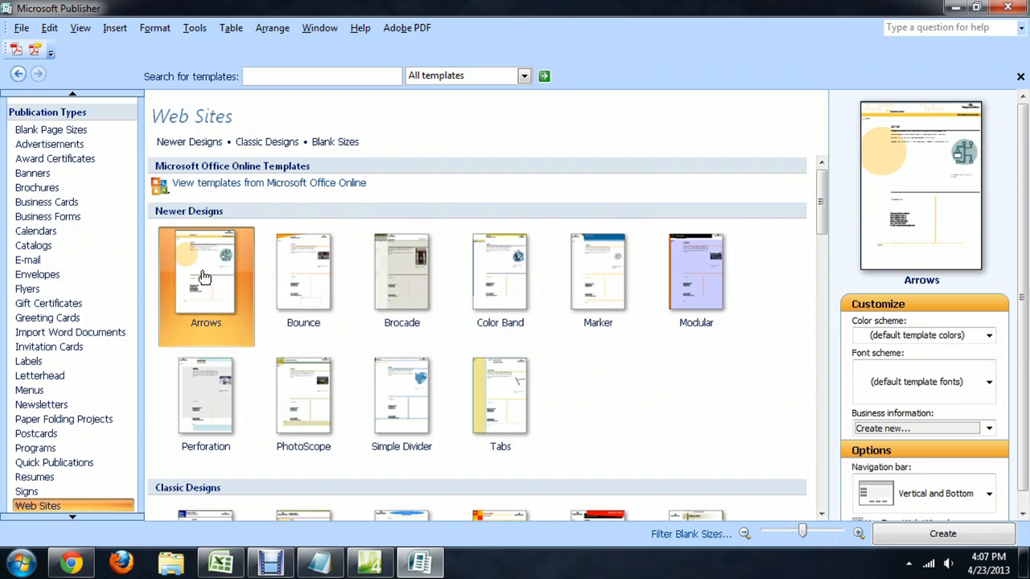
left_click(499, 394)
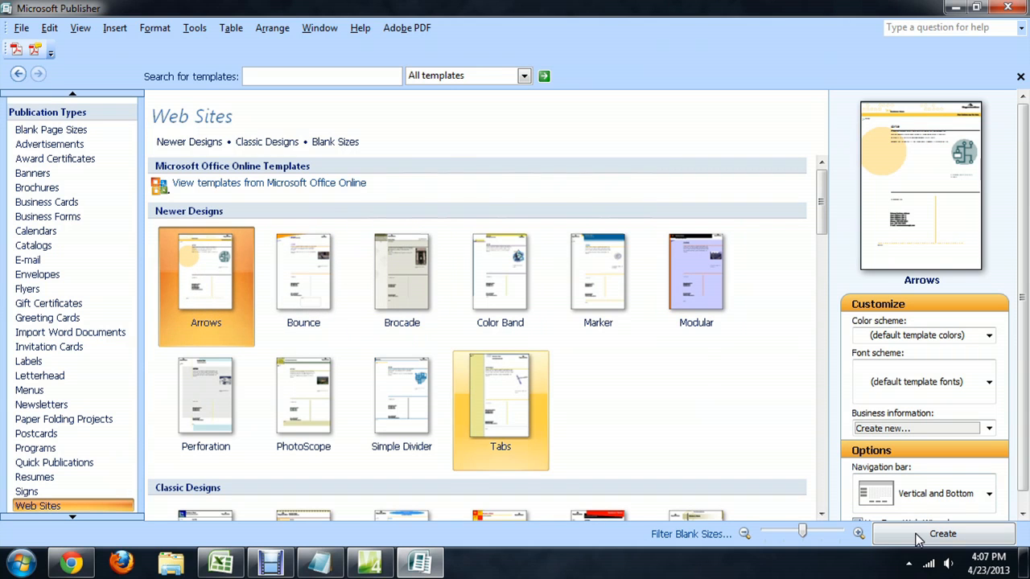
- Create the Arrows site with contact, calendar and links-to-other-pages goals ticked
left_click(943, 535)
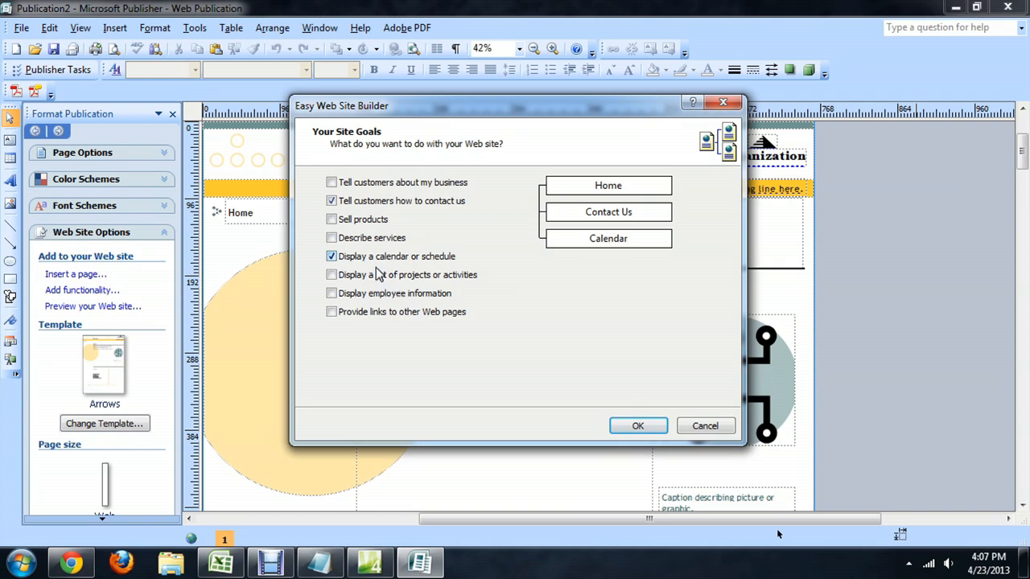
left_click(331, 313)
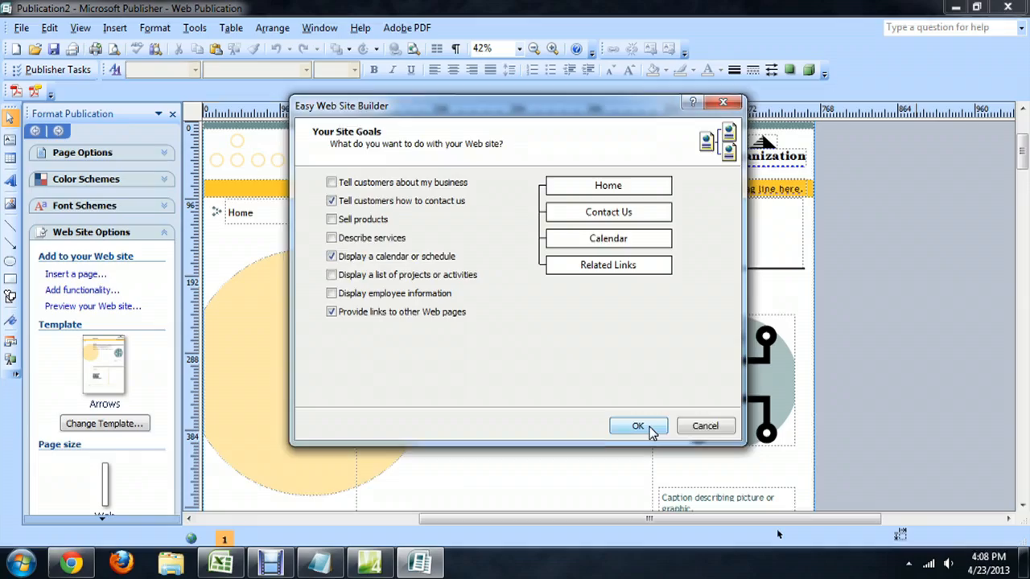
- Confirm the Easy Web Site Builder goals and preview the Home page in a browser
left_click(637, 425)
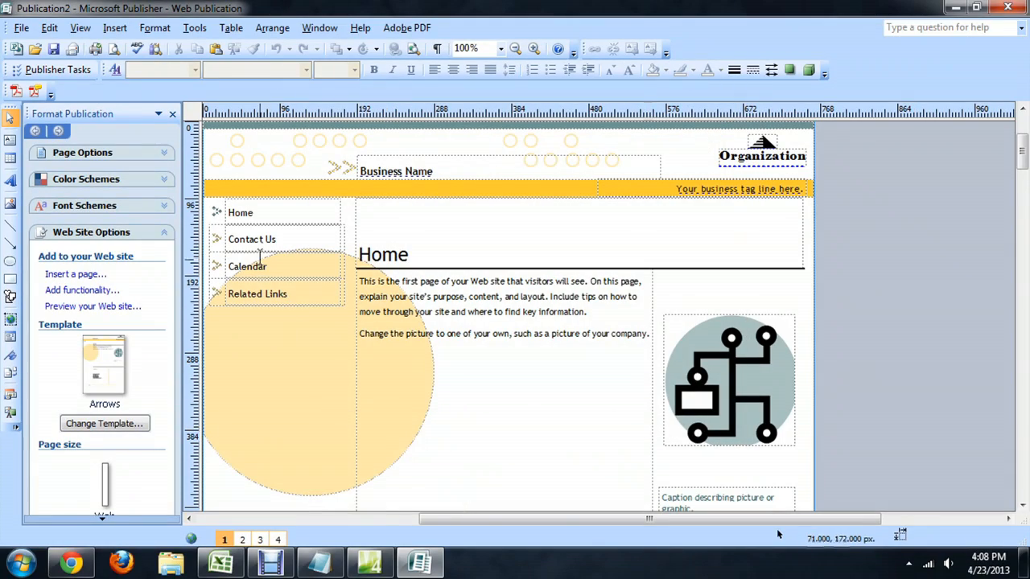
mouse_move(282, 233)
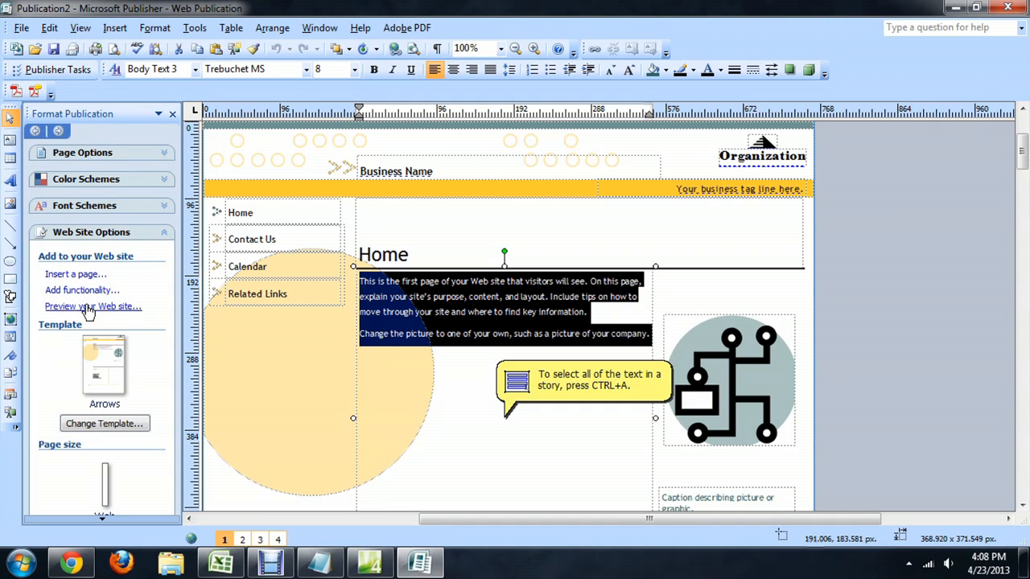
left_click(93, 306)
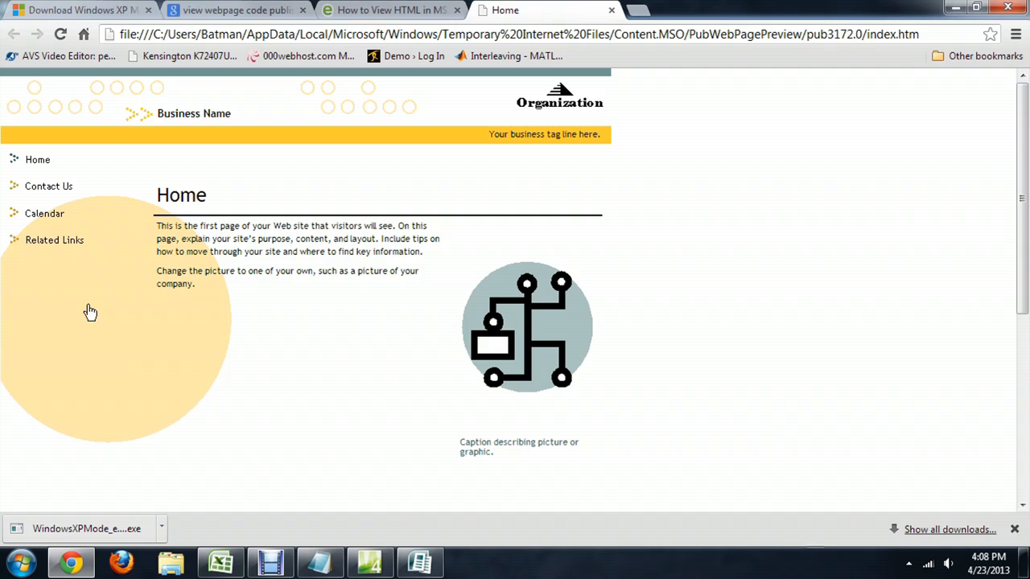